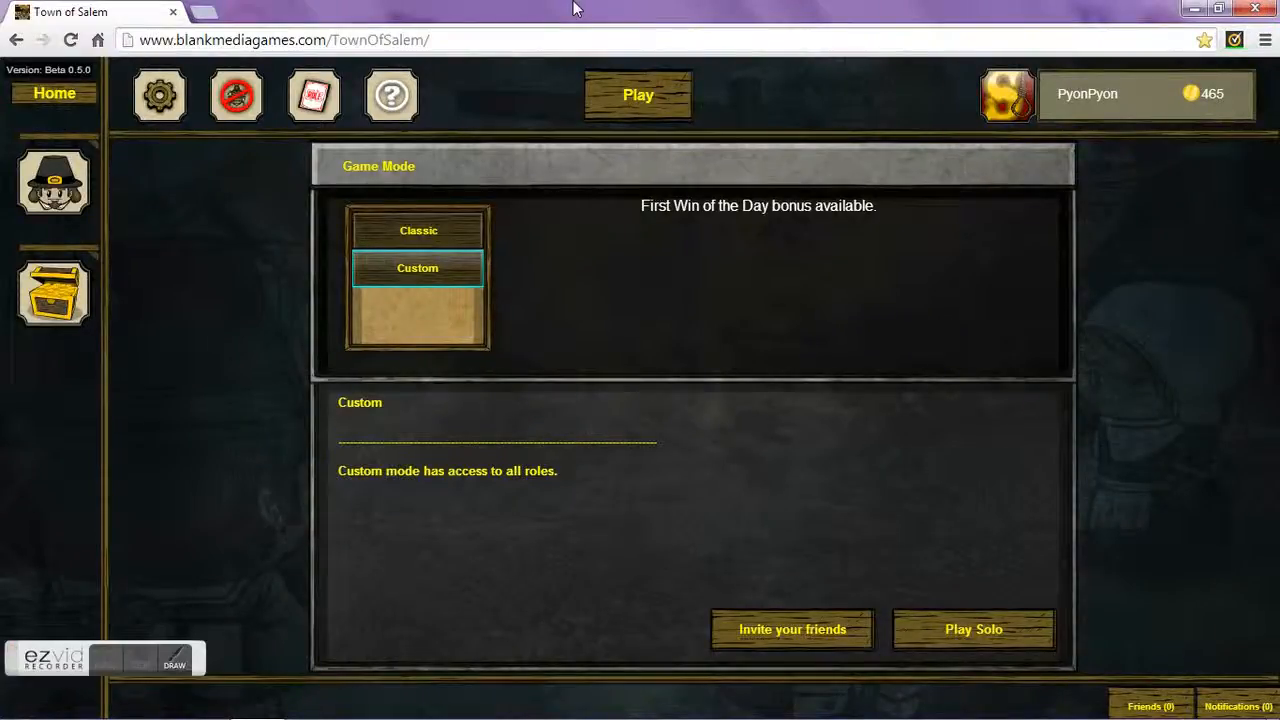
{"action": "mouse_move", "coordinate": [618, 255]}
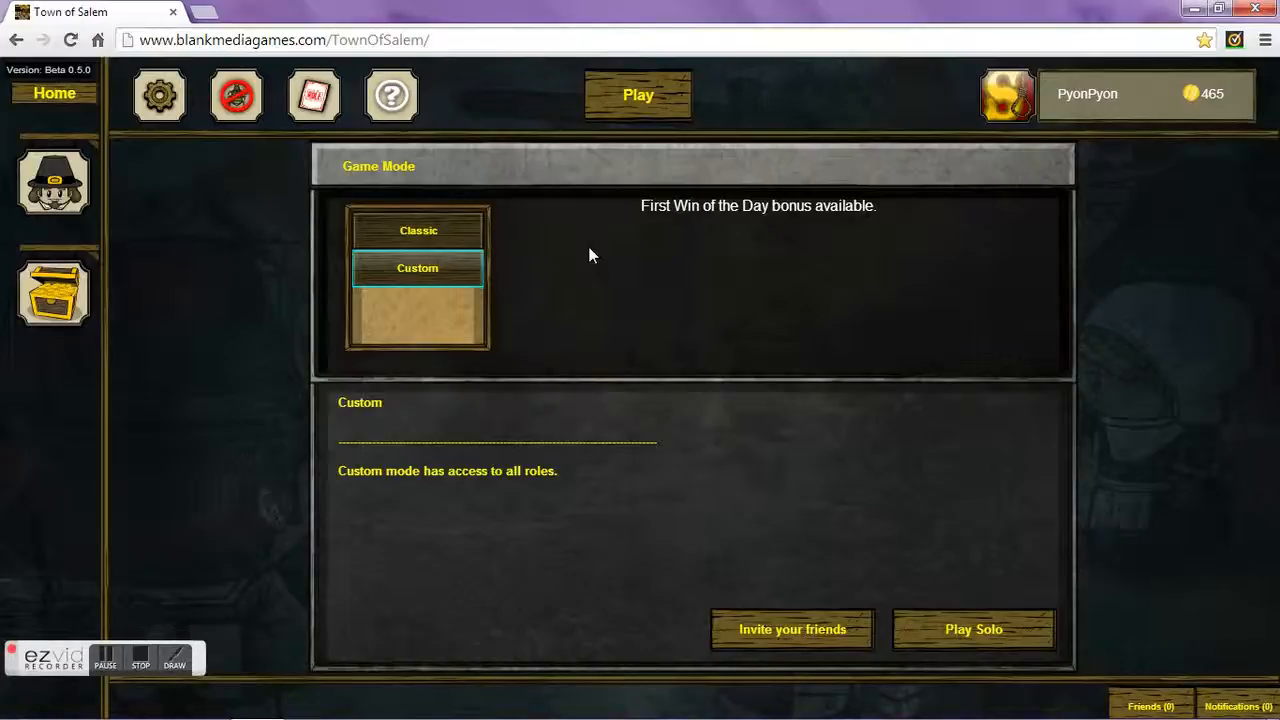
{"action": "mouse_move", "coordinate": [575, 247]}
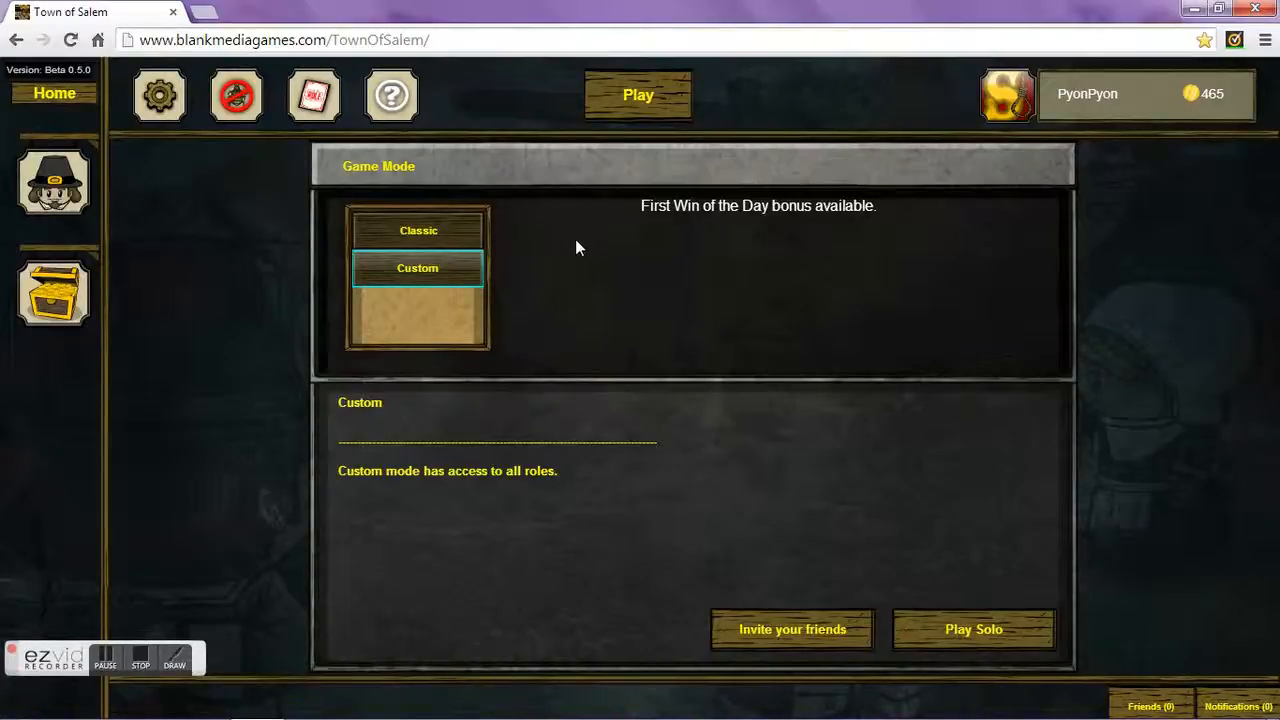
{"action": "mouse_move", "coordinate": [630, 388]}
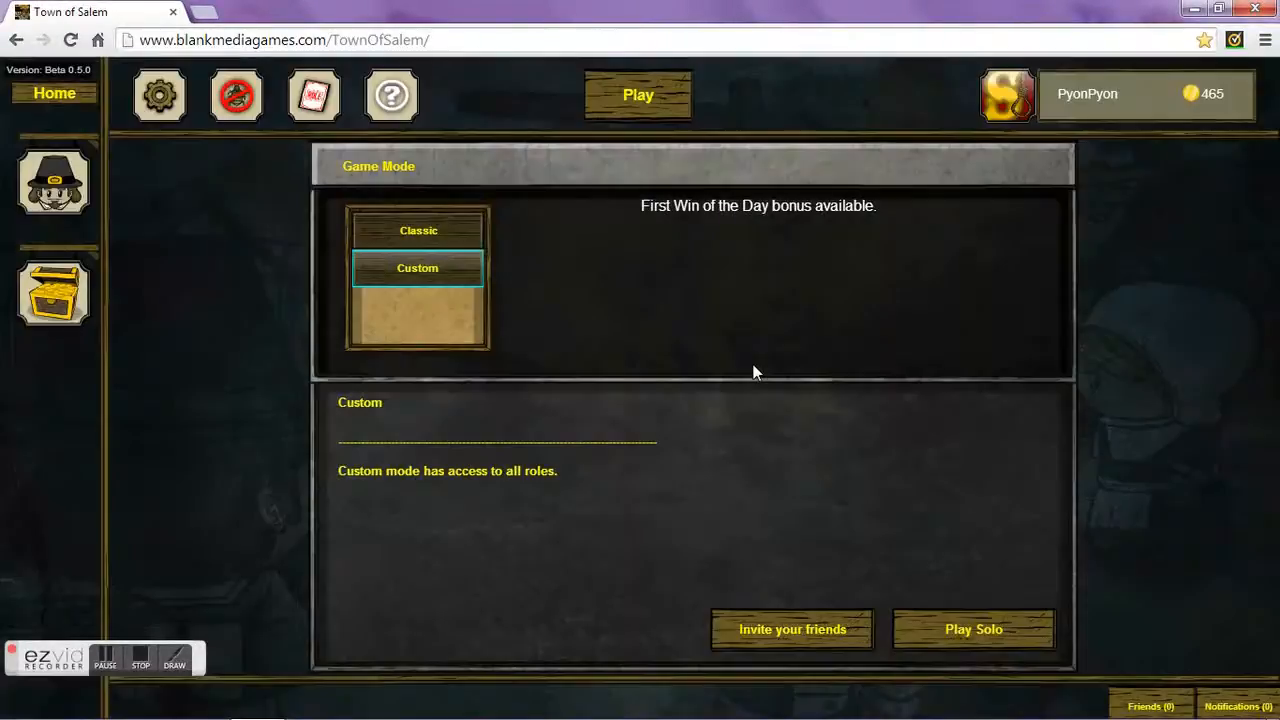
Step: Enter the custom game lobby and type 'ANY' into the chat
{"action": "left_click", "coordinate": [972, 629]}
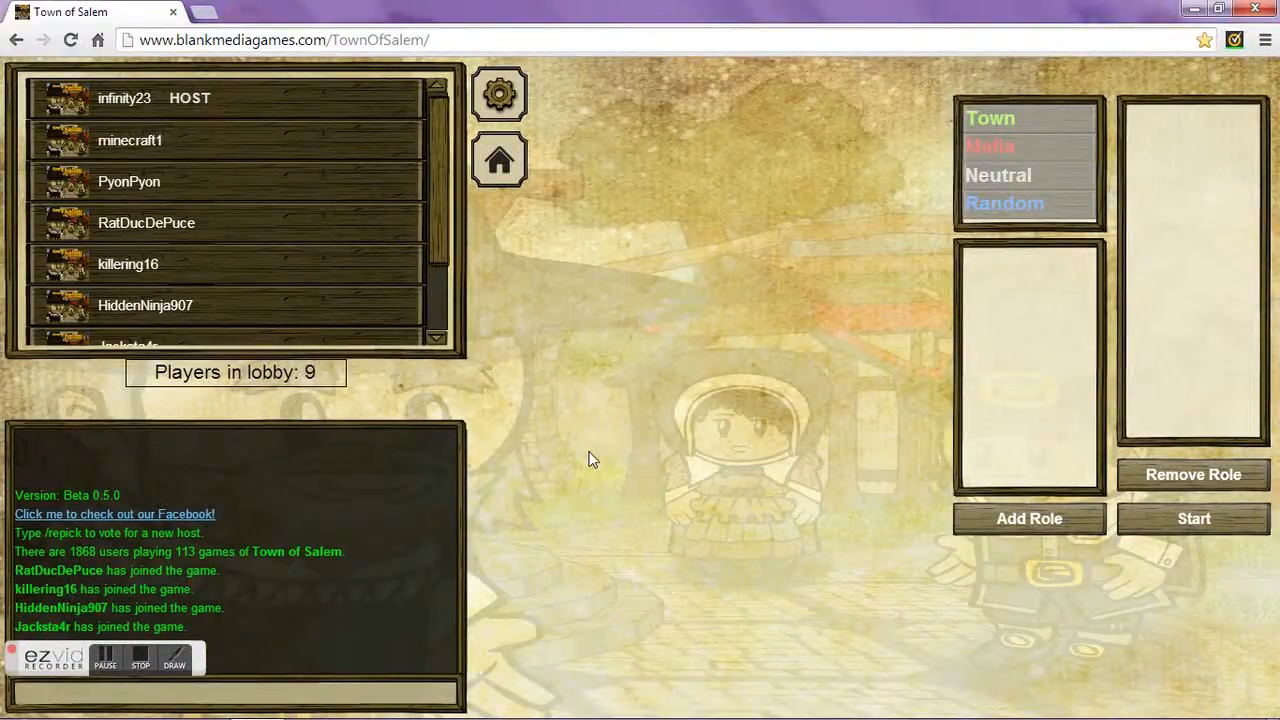
{"action": "left_click", "coordinate": [998, 175]}
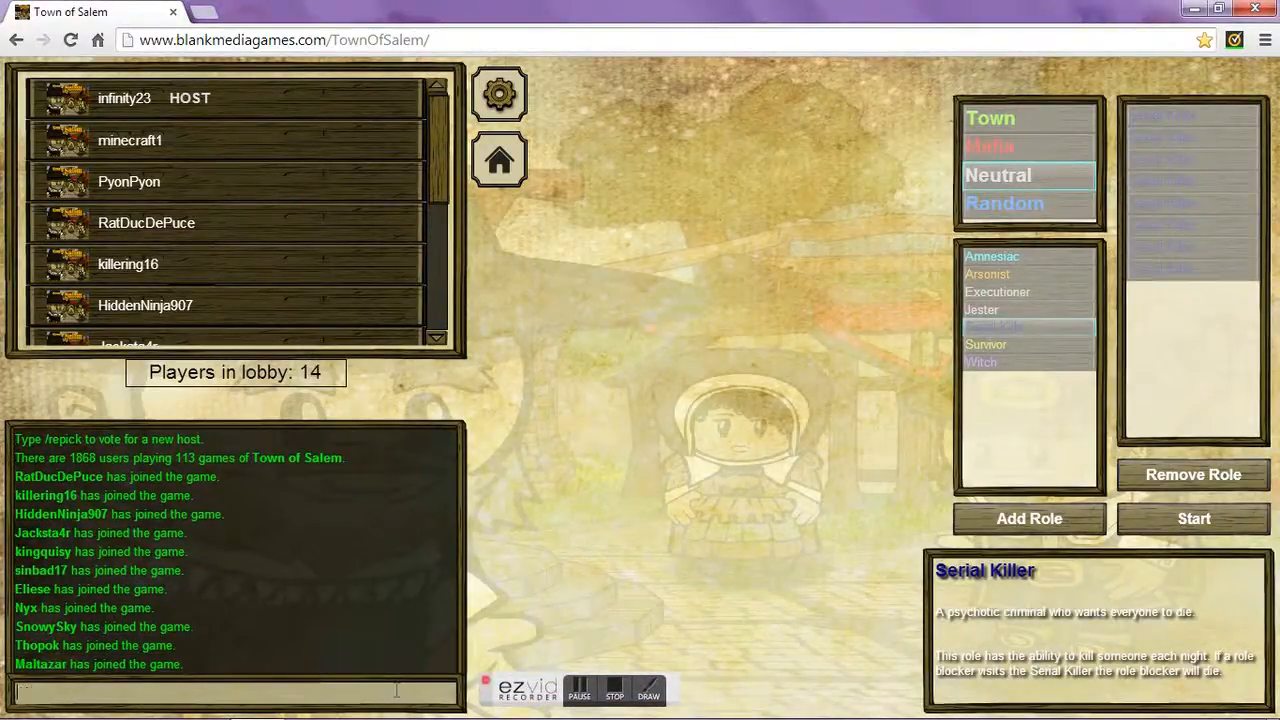
{"action": "type", "text": "ANY"}
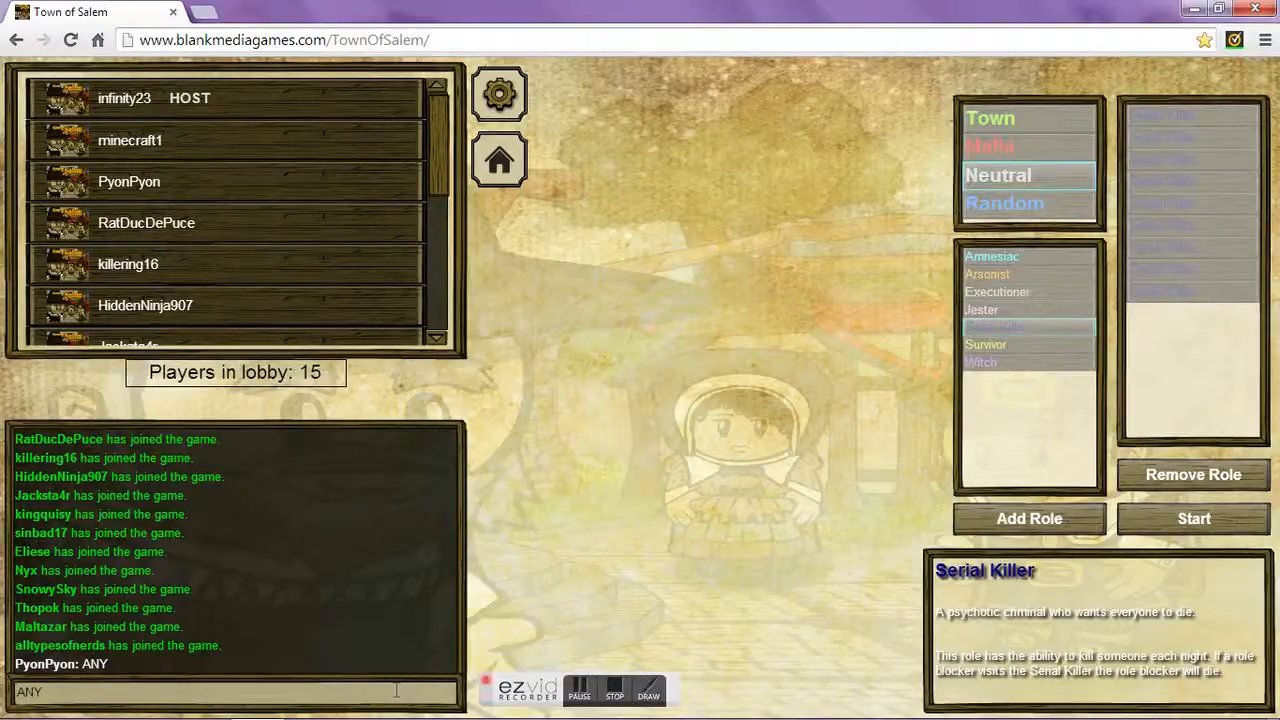
Step: Greet the lobby with 'i am recon', 'cool', 'with u guys'
{"action": "left_click", "coordinate": [989, 118]}
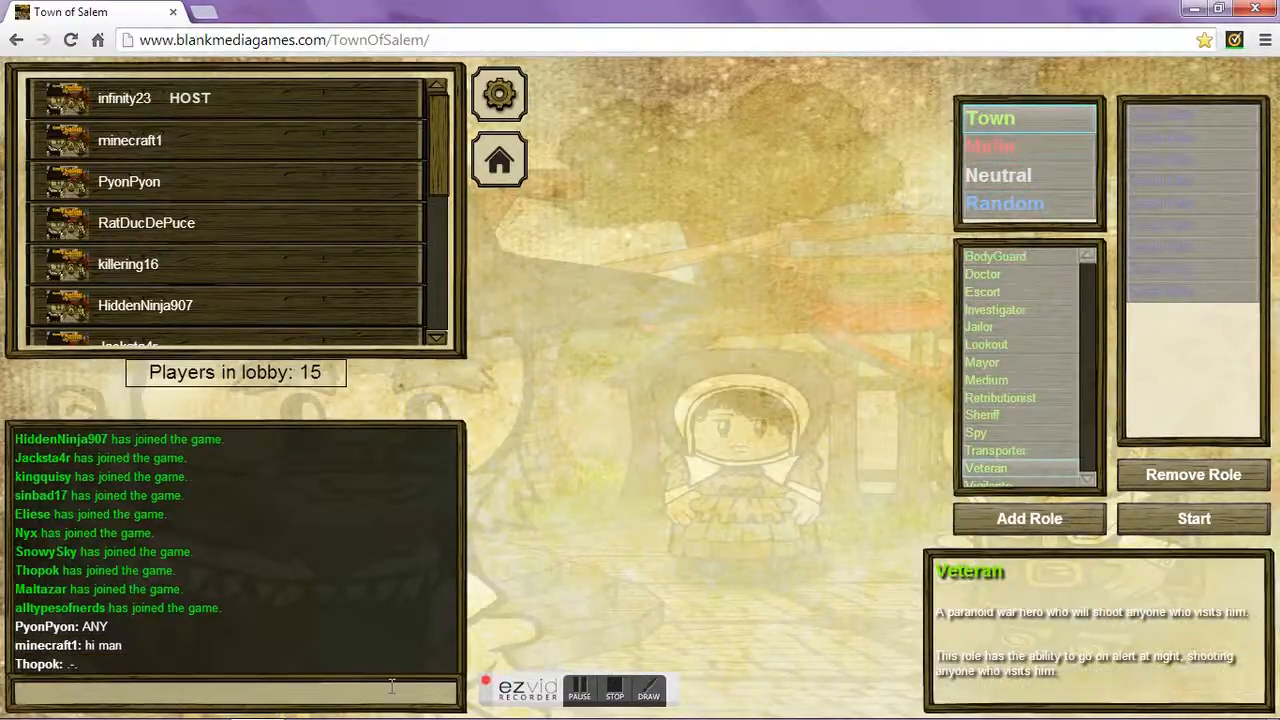
{"action": "type", "text": "i am recon"}
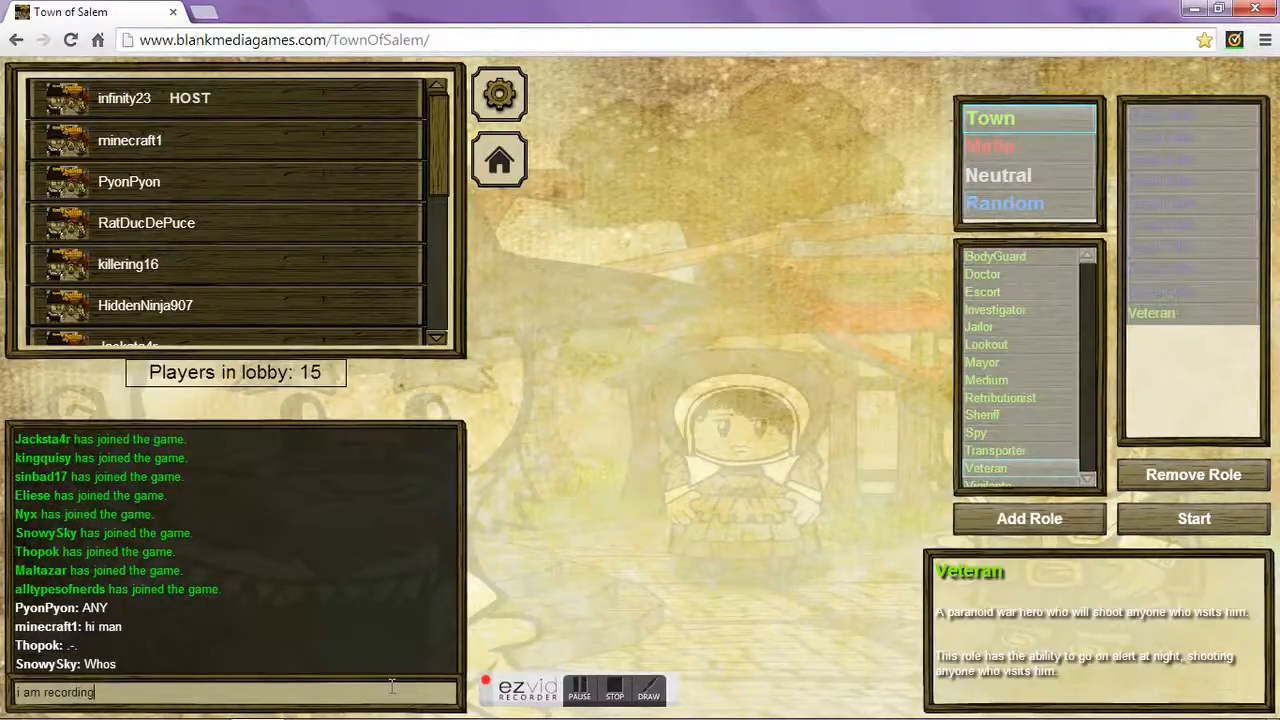
{"action": "type", "text": "cool"}
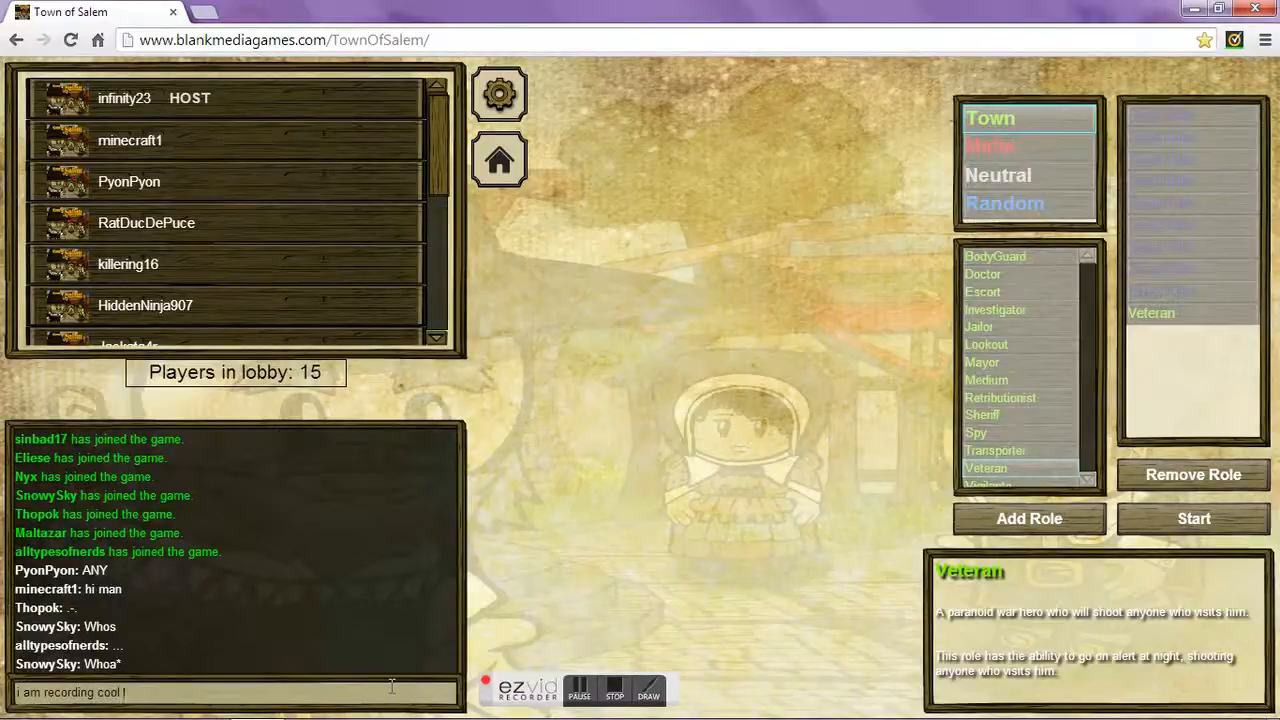
{"action": "type", "text": "with u guys"}
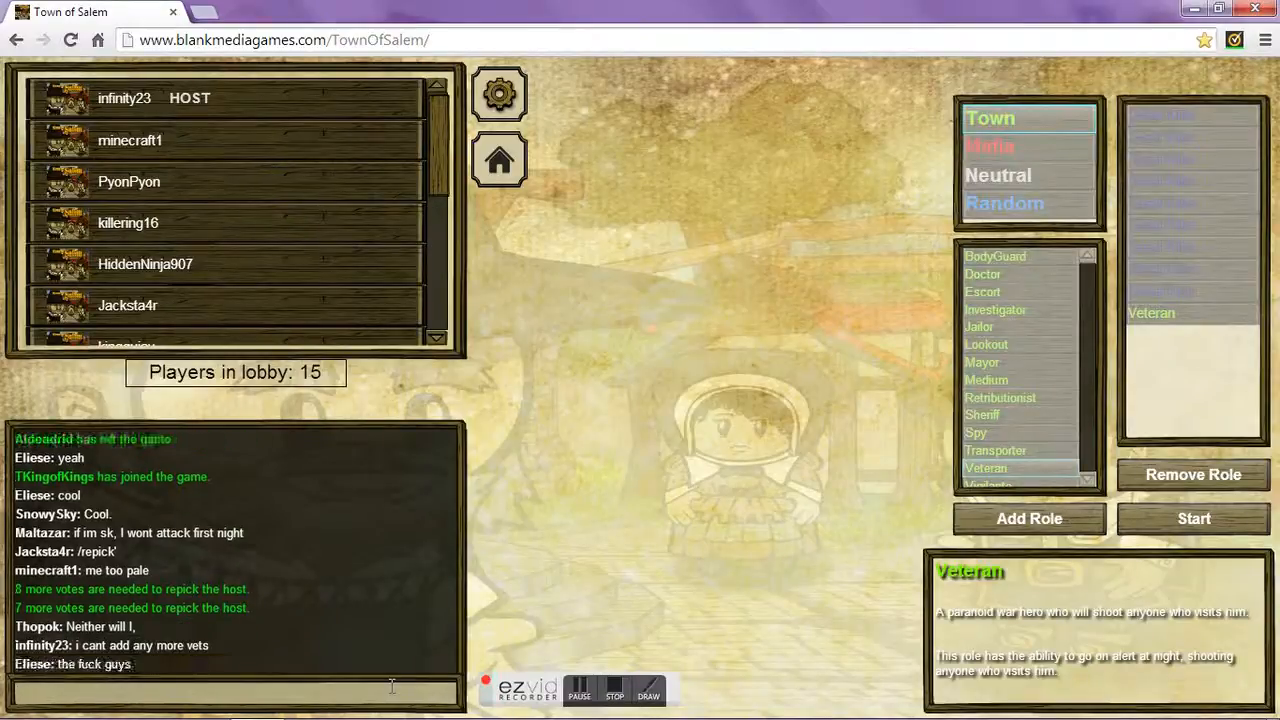
Step: Wait in the lobby chat as Town Killing, Amnesiac and Arsonist slots are added
{"action": "left_click", "coordinate": [1004, 203]}
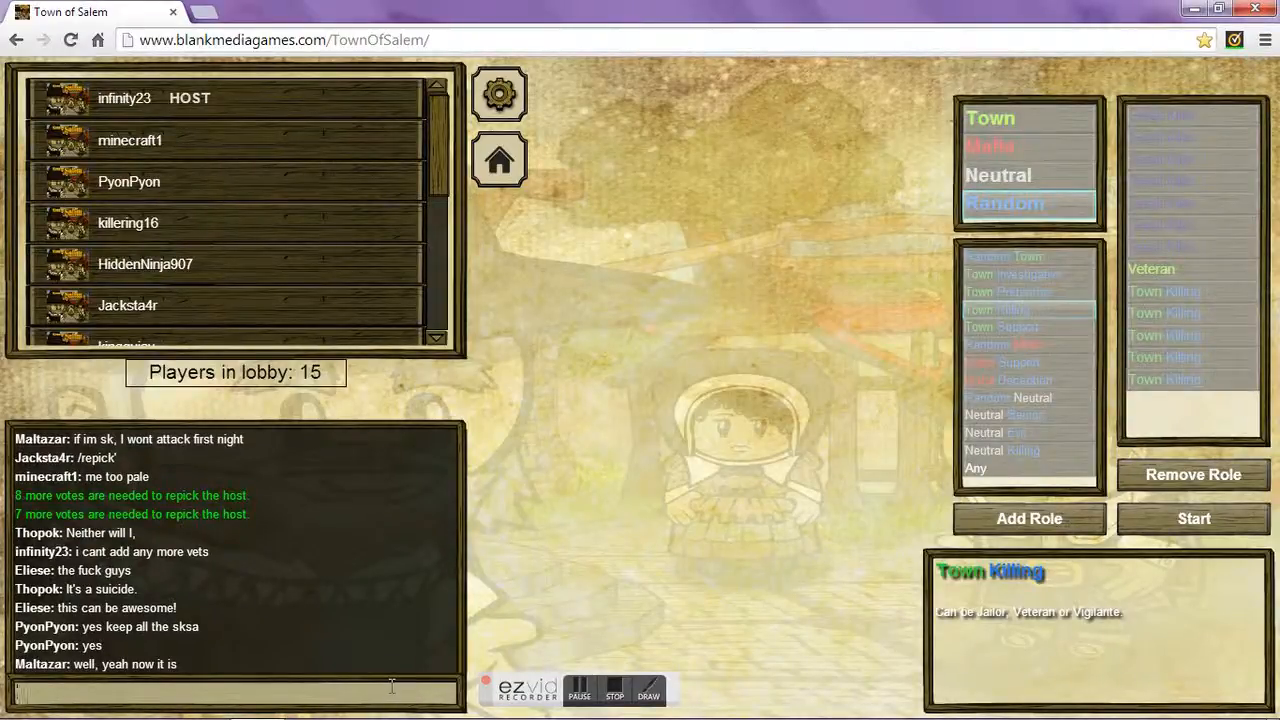
{"action": "left_click", "coordinate": [998, 175]}
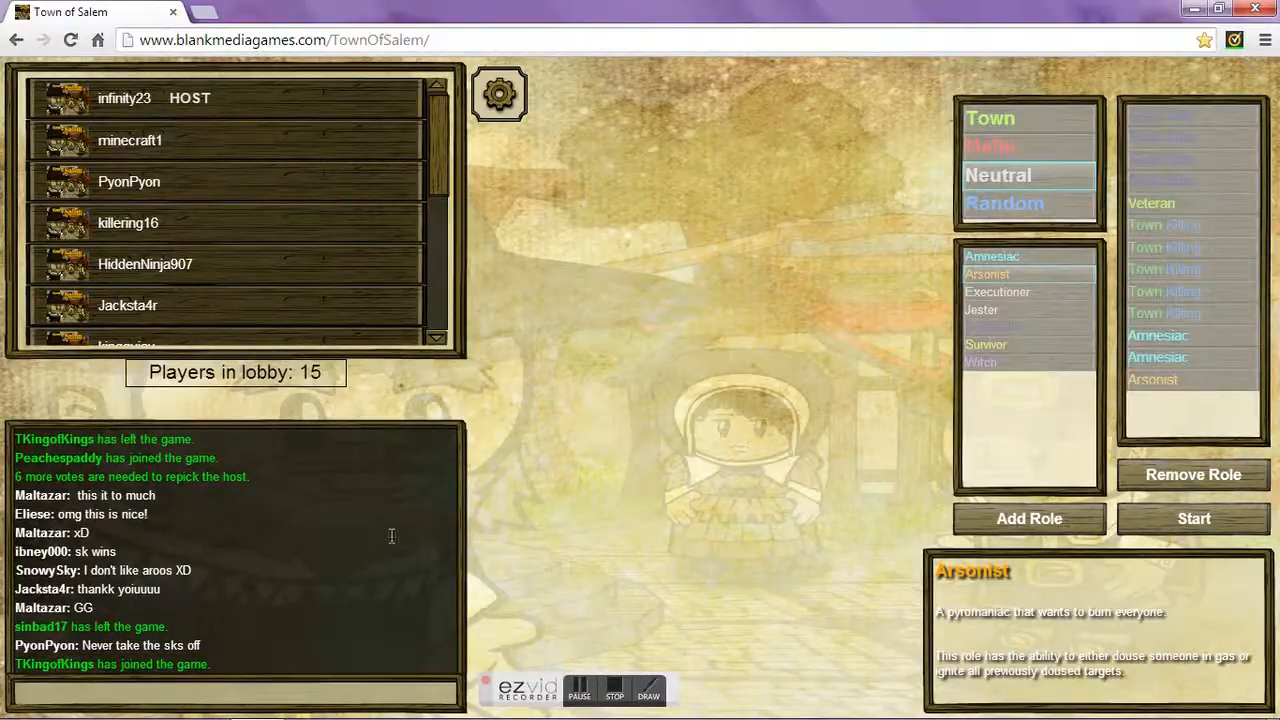
Step: Wait as two Any slots are added, until the name-selection countdown appears
{"action": "left_click", "coordinate": [1004, 203]}
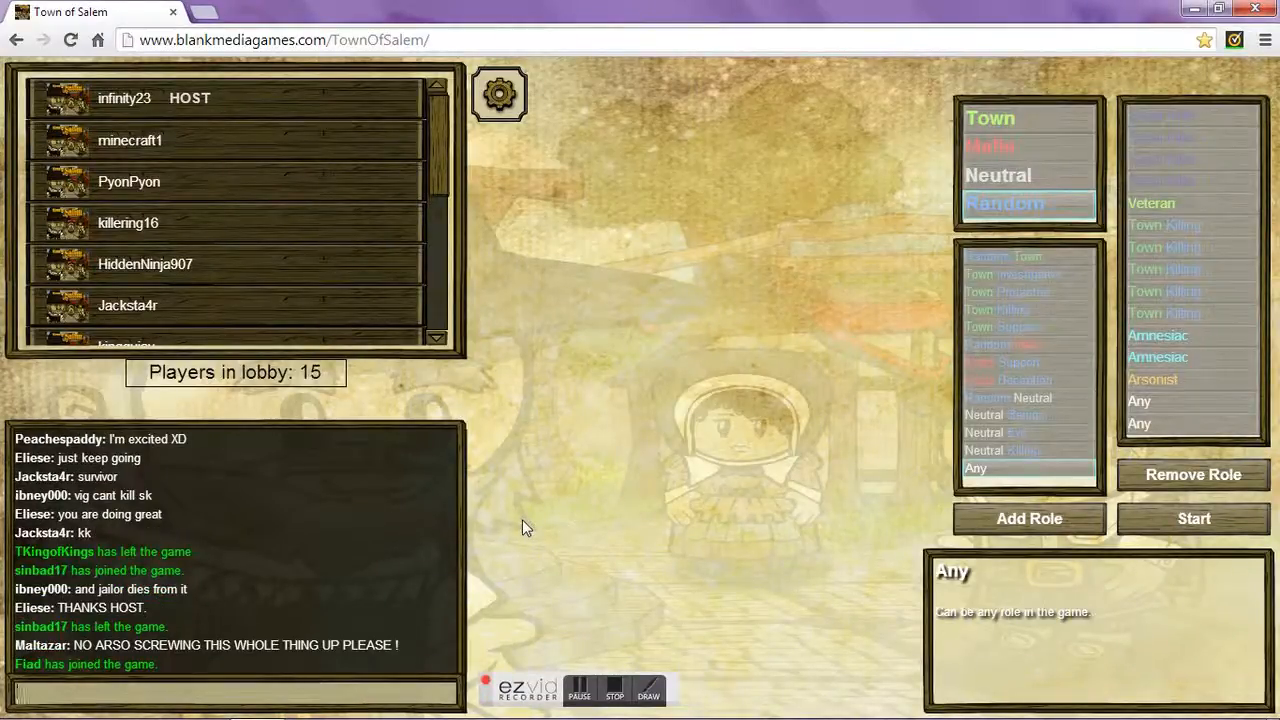
{"action": "left_click", "coordinate": [1193, 518]}
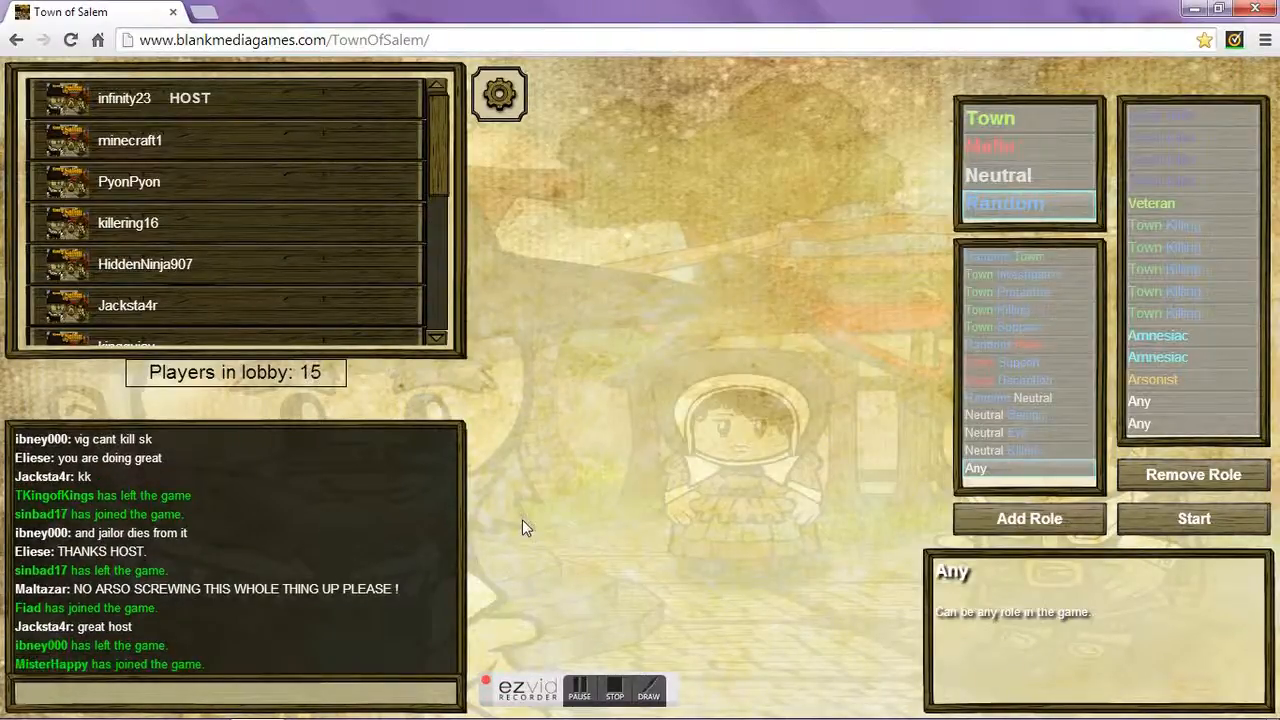
{"action": "left_click", "coordinate": [1193, 518]}
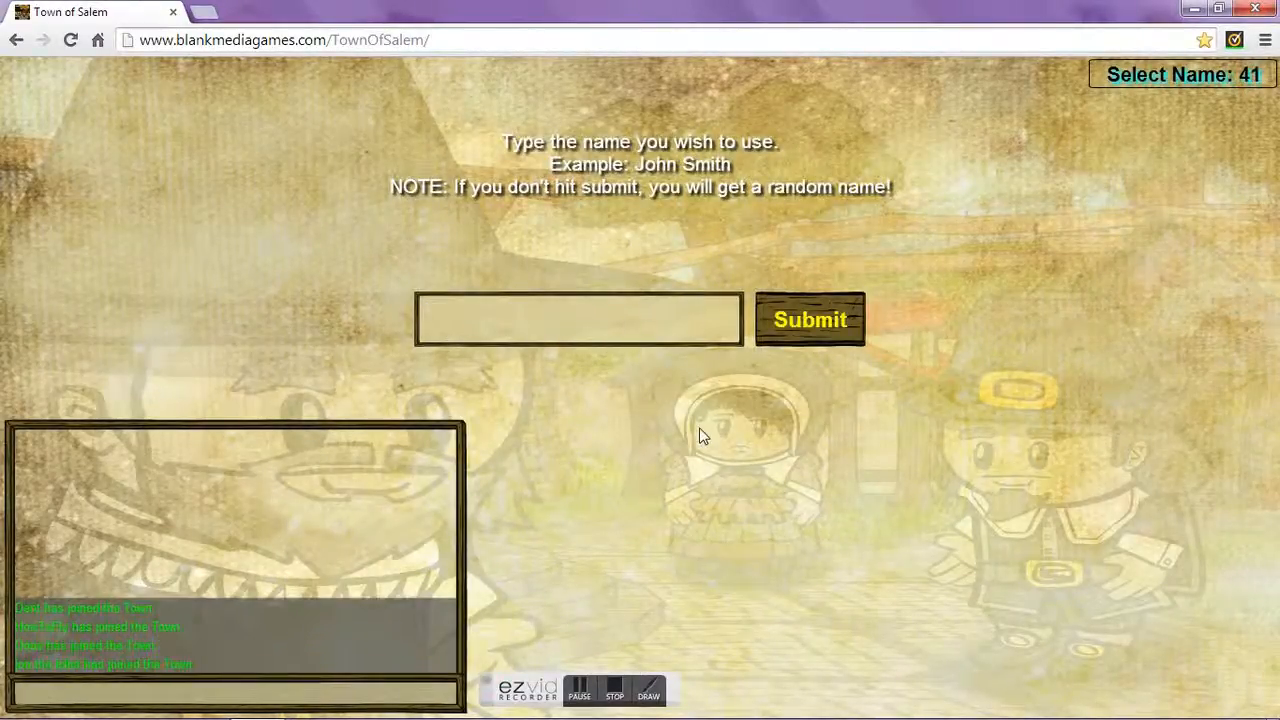
{"action": "mouse_move", "coordinate": [630, 430]}
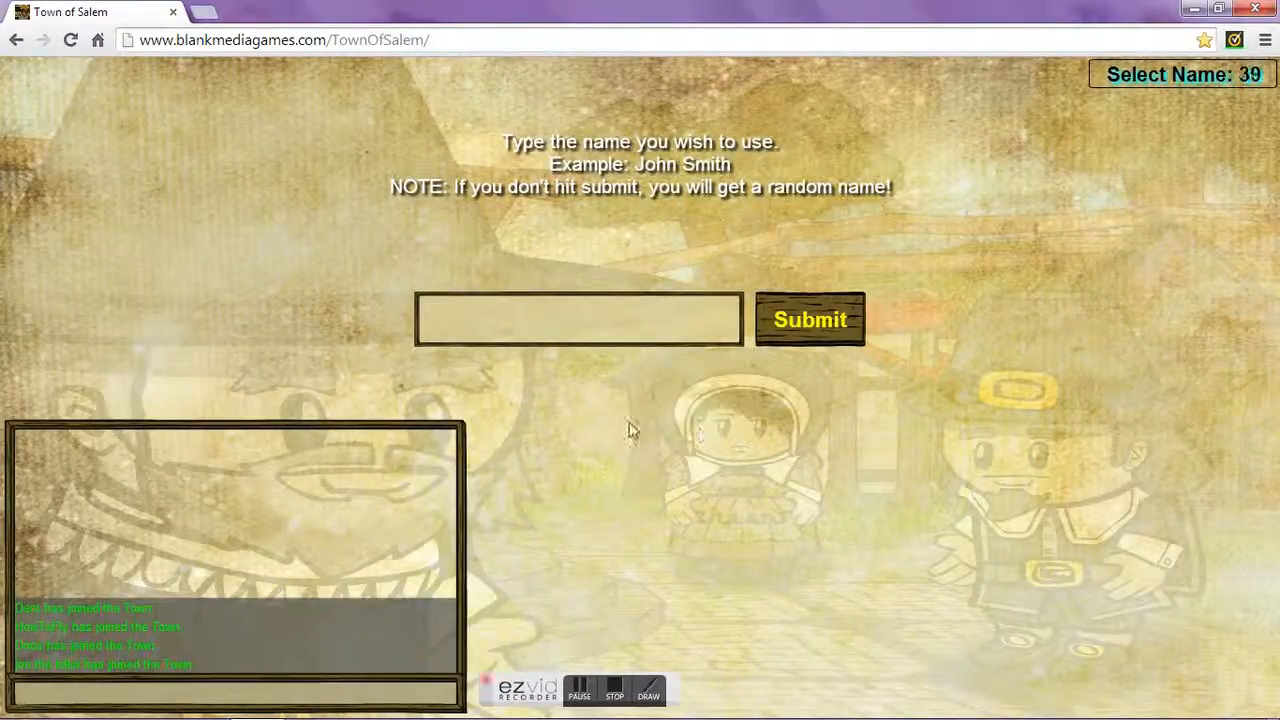
{"action": "mouse_move", "coordinate": [590, 495]}
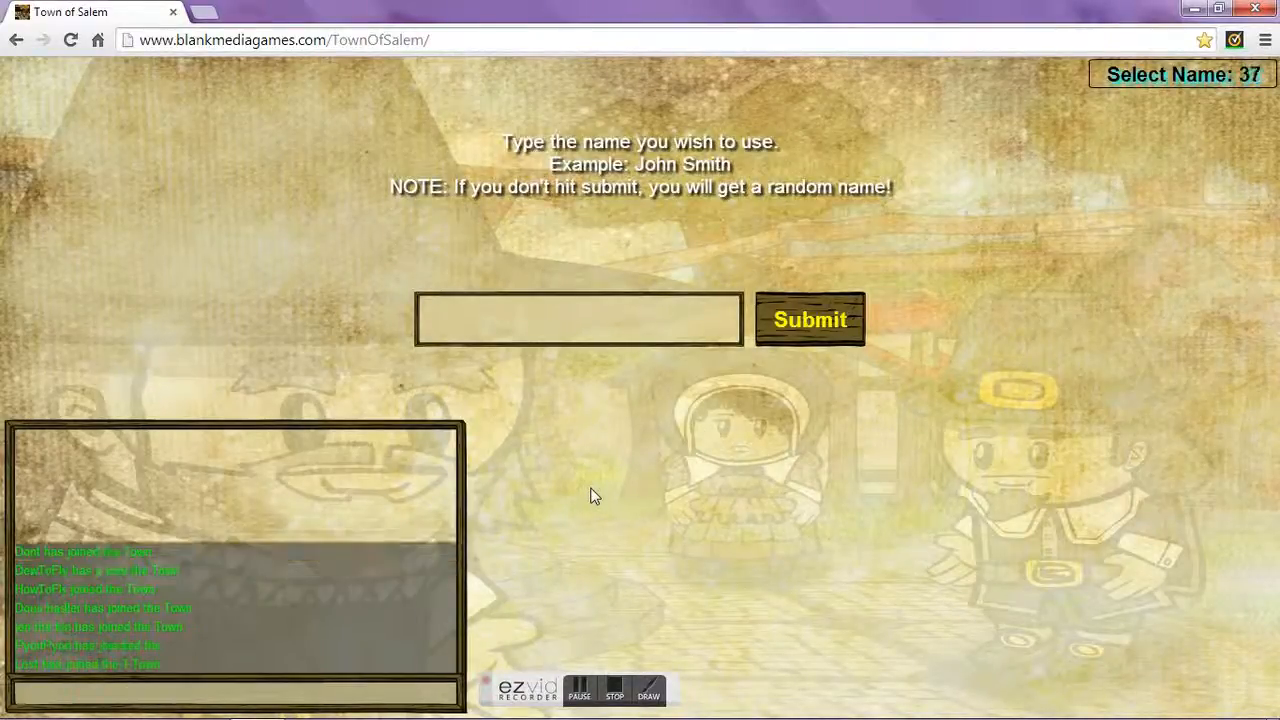